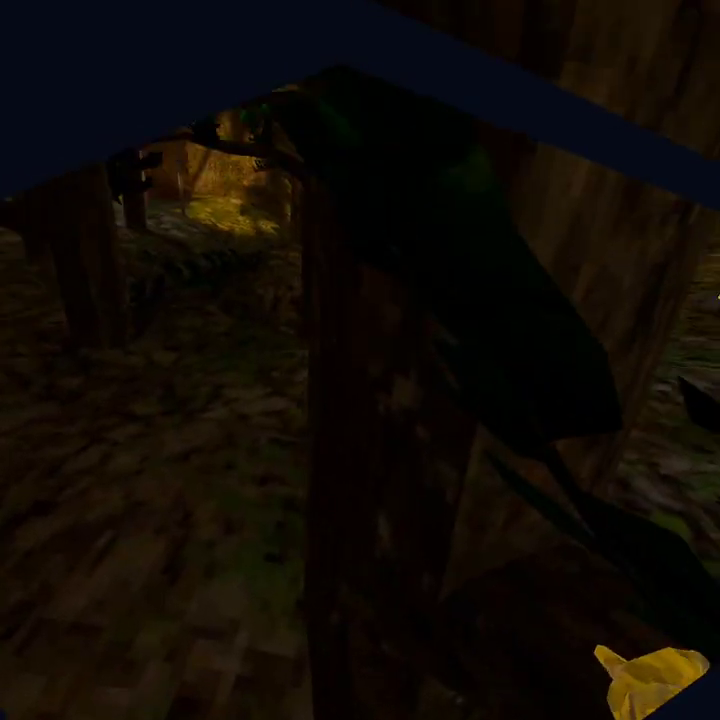
mouse_move(360, 360)
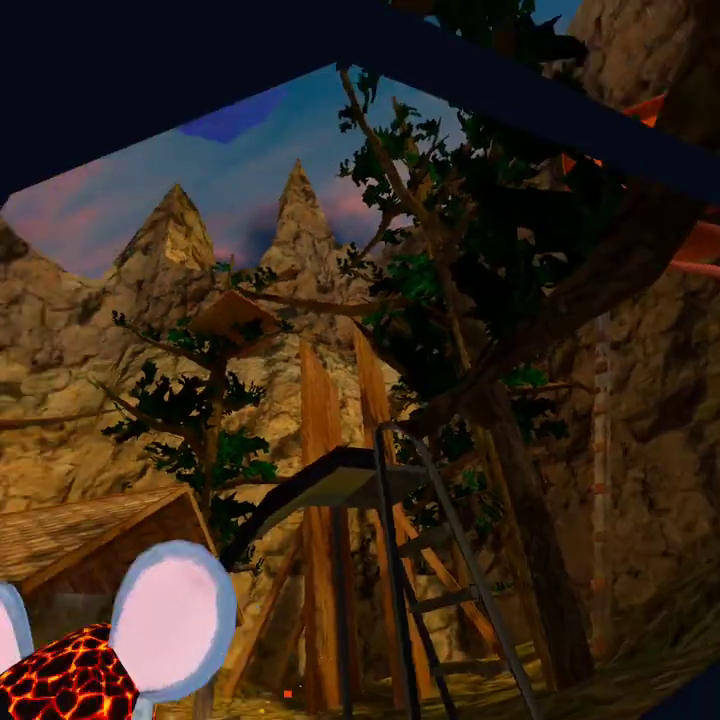
mouse_move(360, 360)
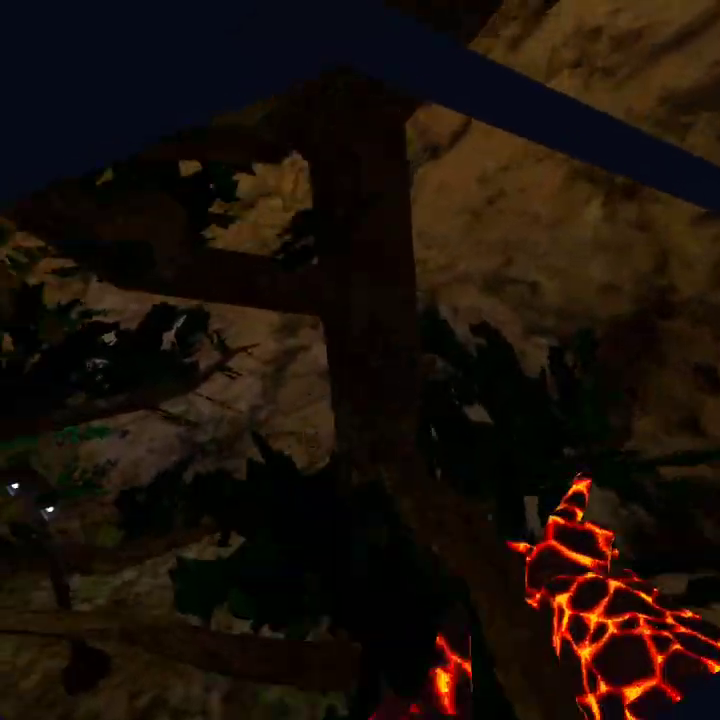
mouse_move(360, 360)
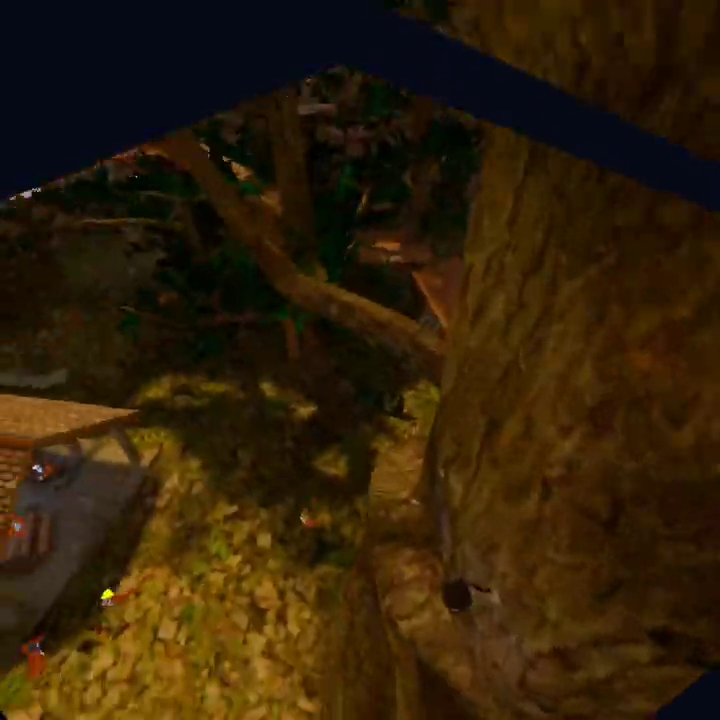
mouse_move(360, 360)
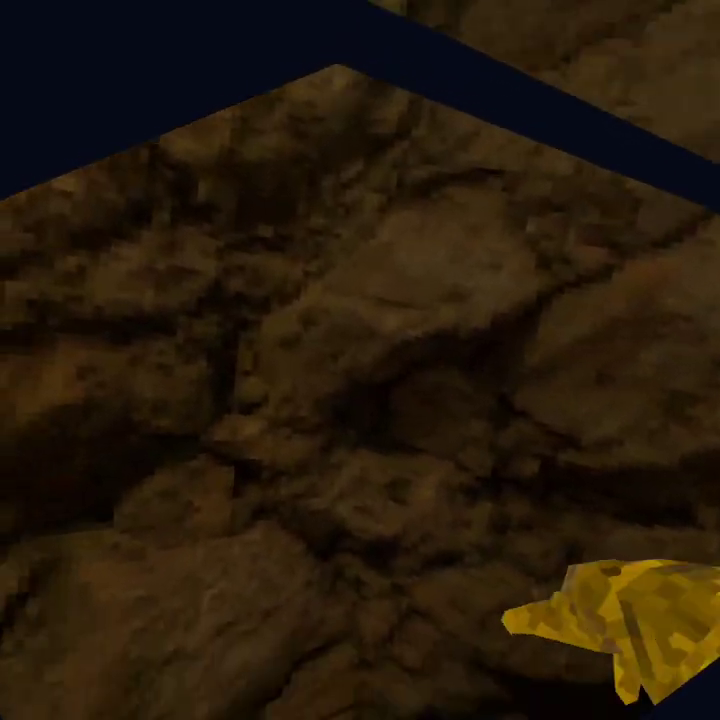
mouse_move(360, 360)
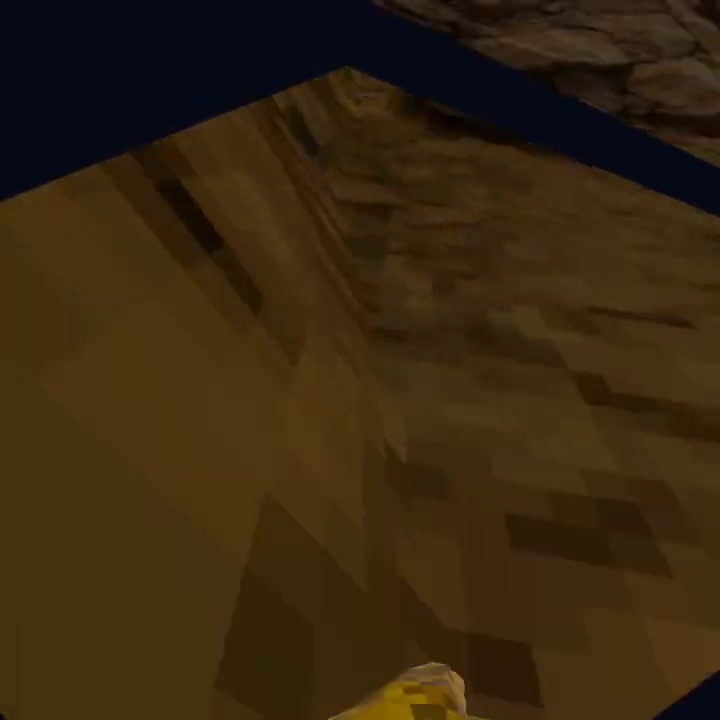
mouse_move(360, 360)
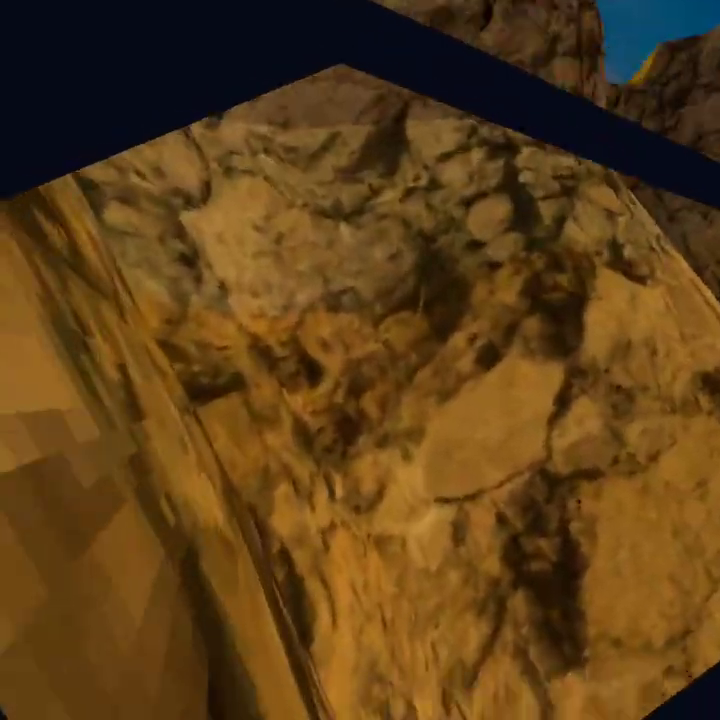
mouse_move(360, 360)
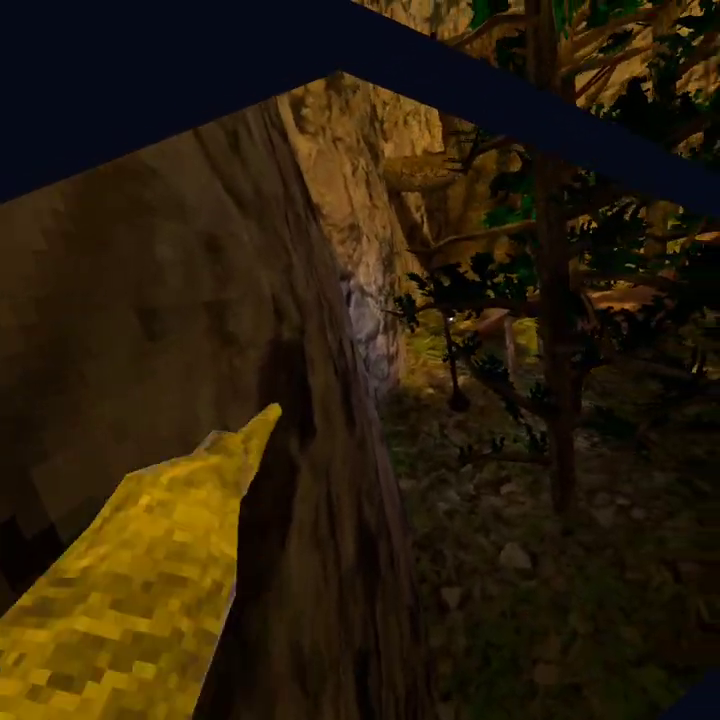
mouse_move(360, 360)
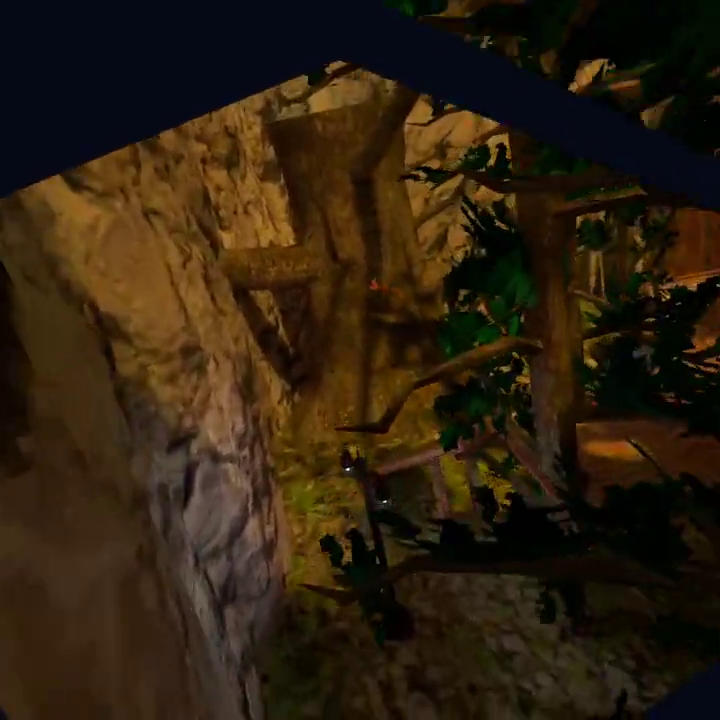